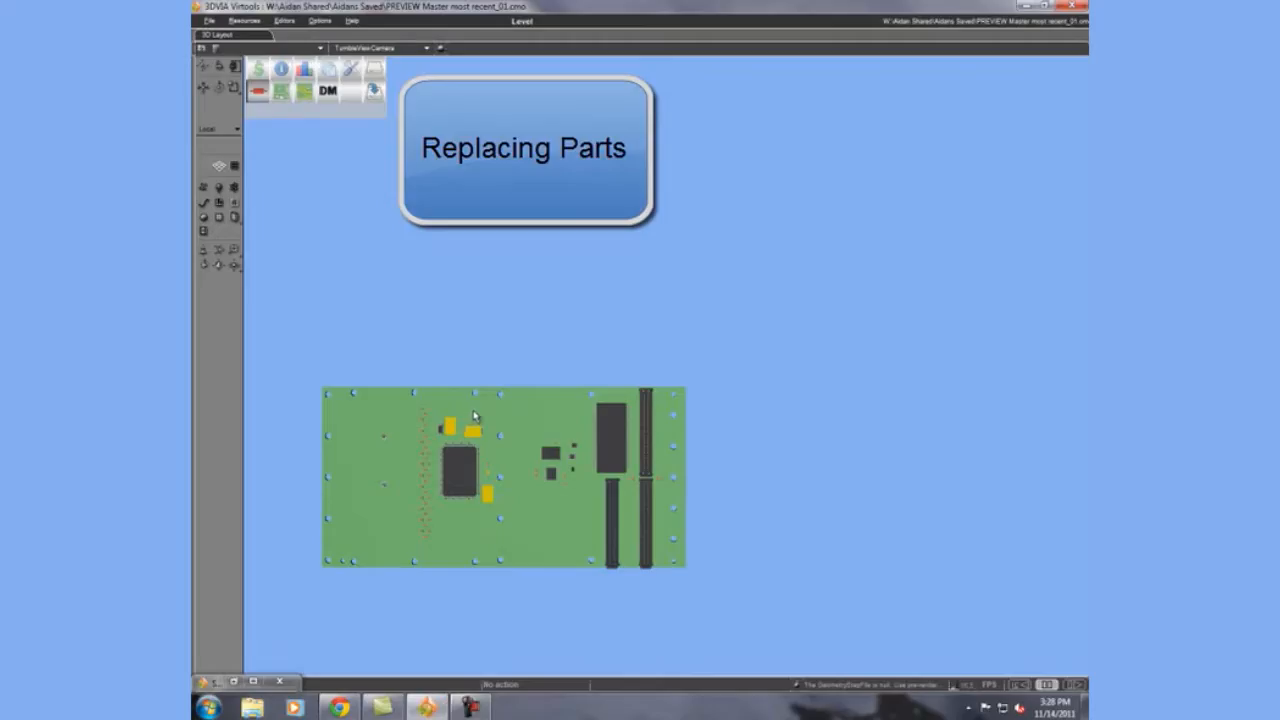
{"action": "mouse_move", "coordinate": [484, 336]}
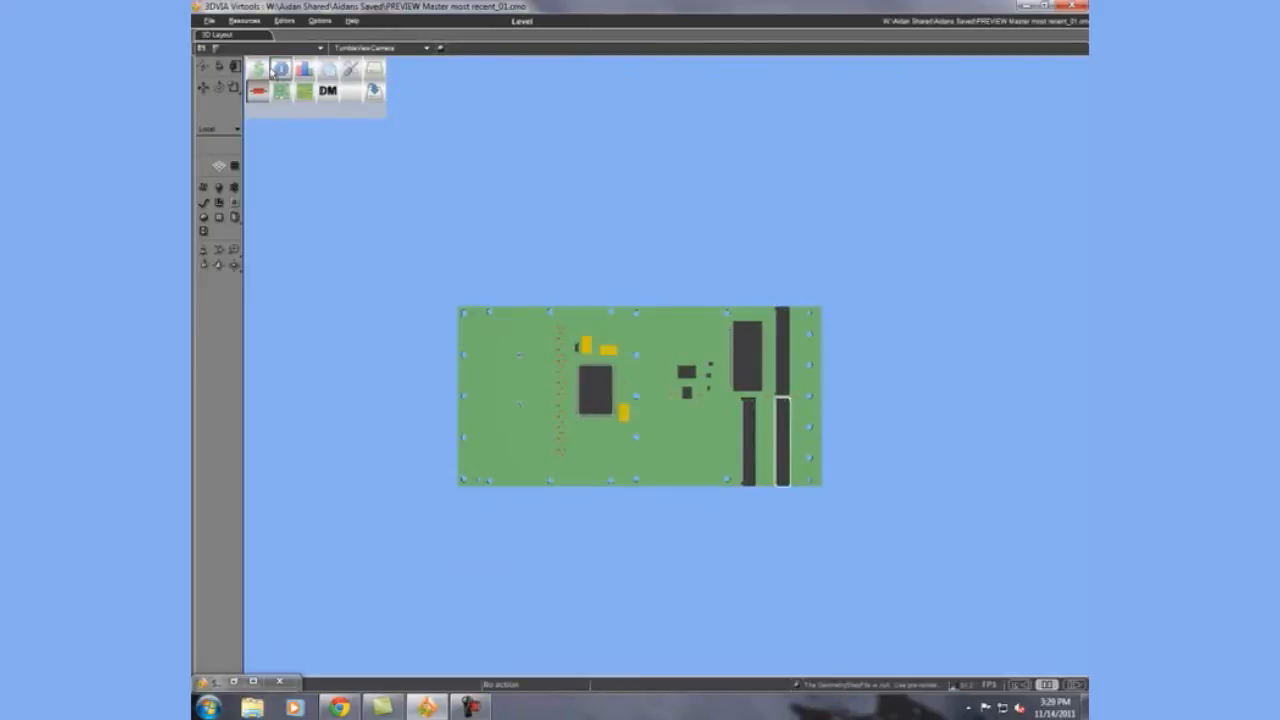
Select a board component and show its cost data beside a proposed replacement part's figures.
{"action": "left_click", "coordinate": [276, 68]}
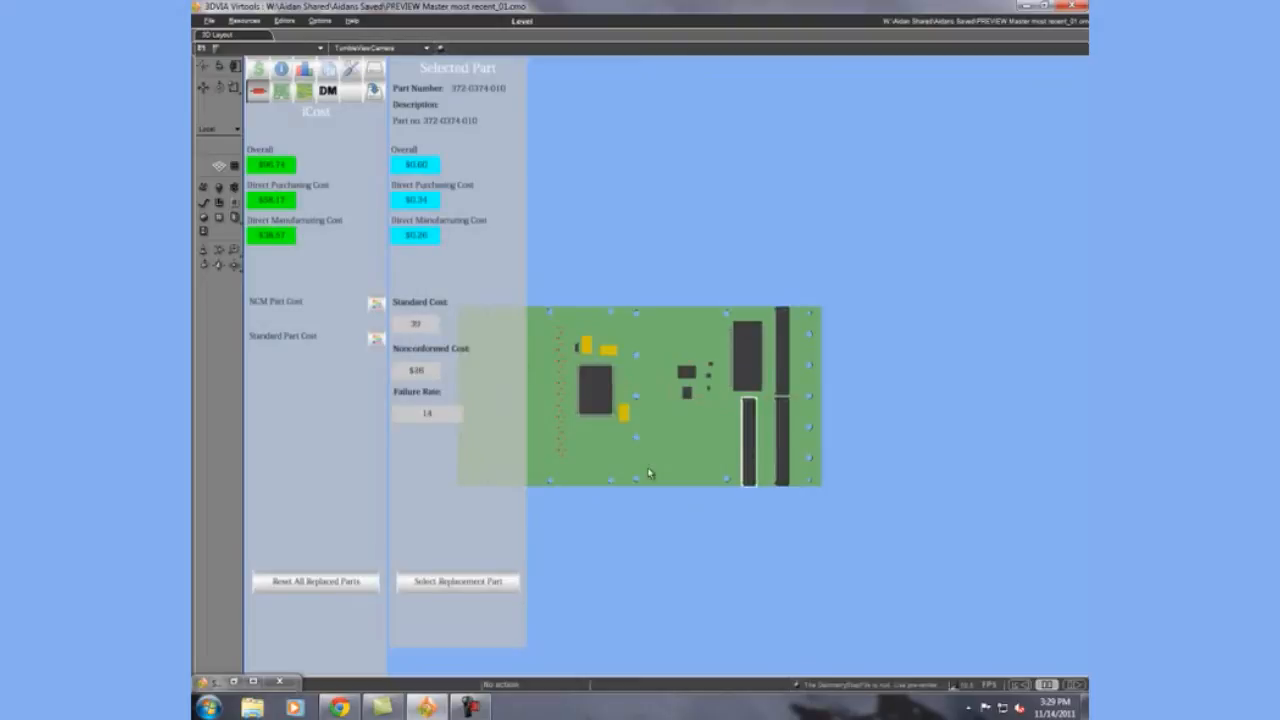
{"action": "left_click", "coordinate": [456, 580]}
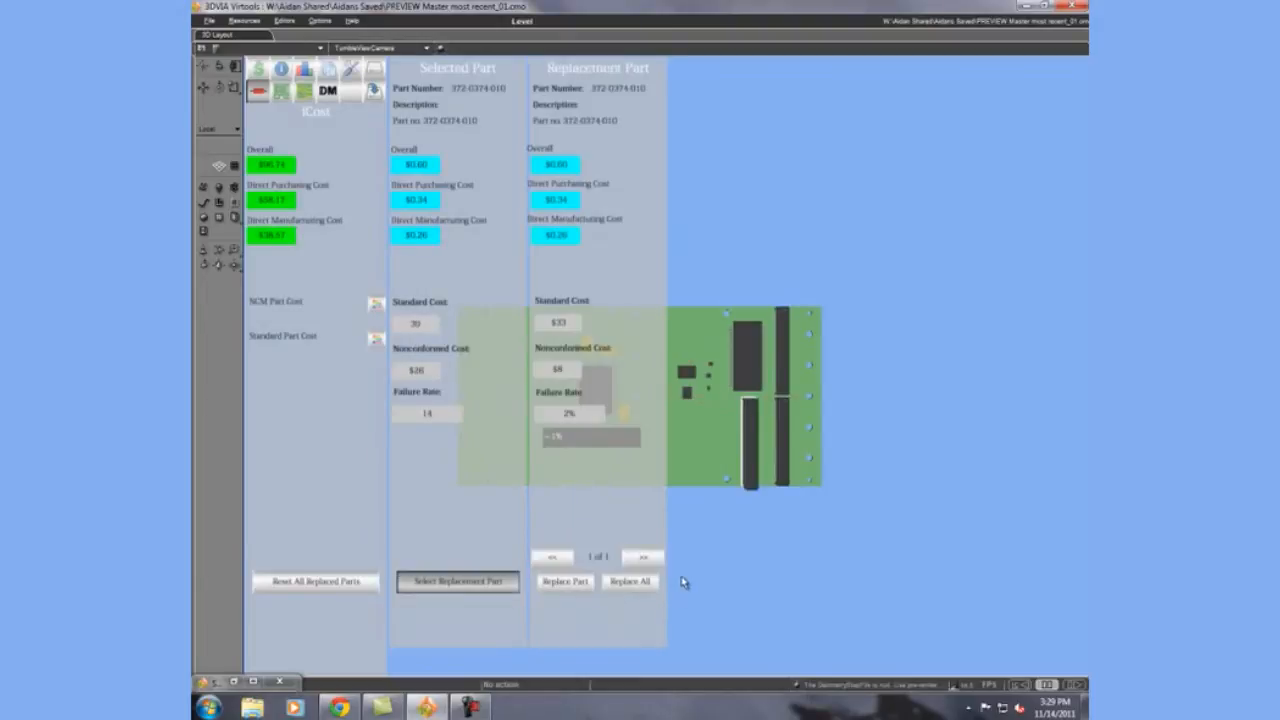